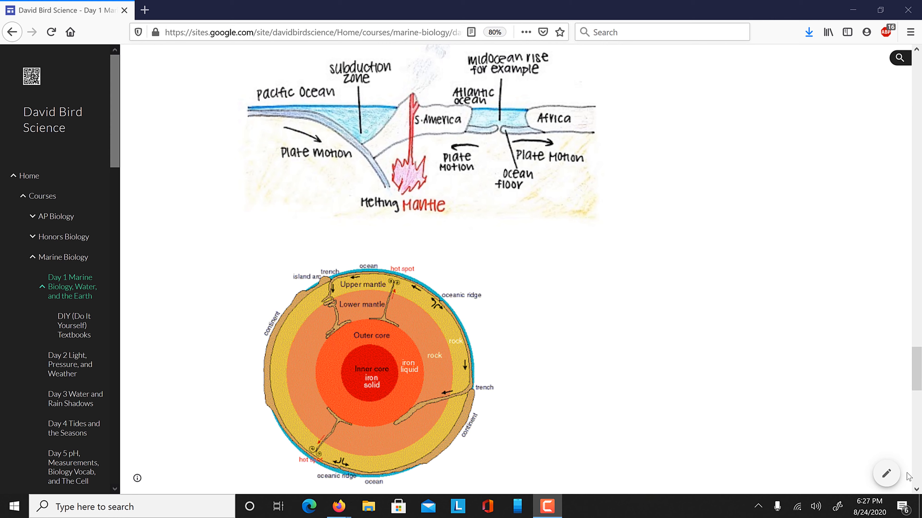
mouse_move(593, 437)
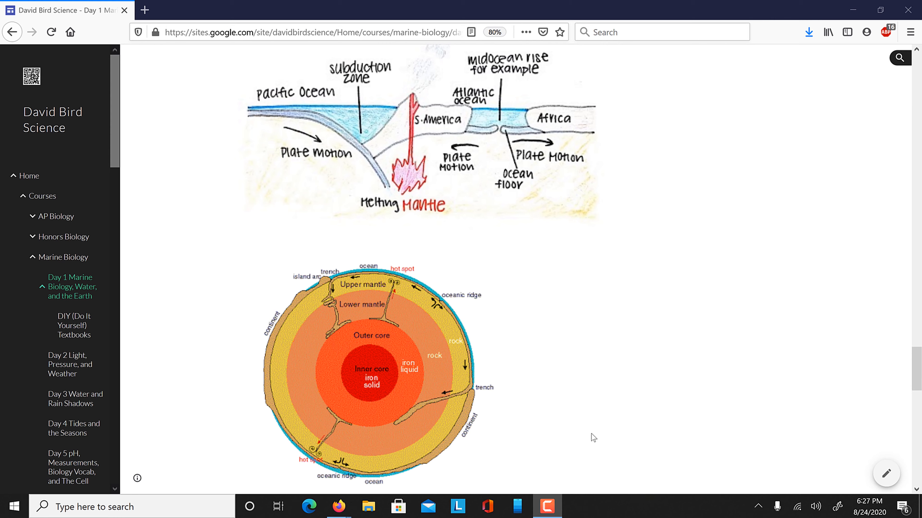
mouse_move(432, 297)
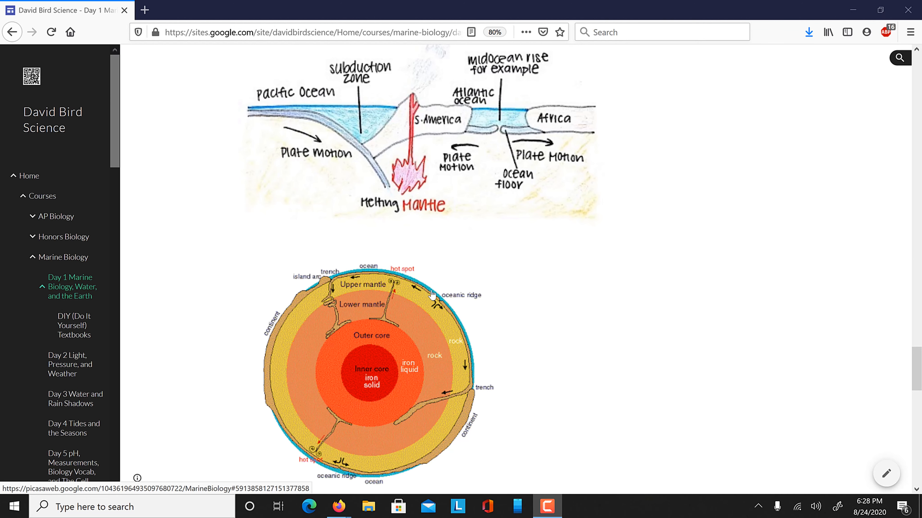
mouse_move(463, 343)
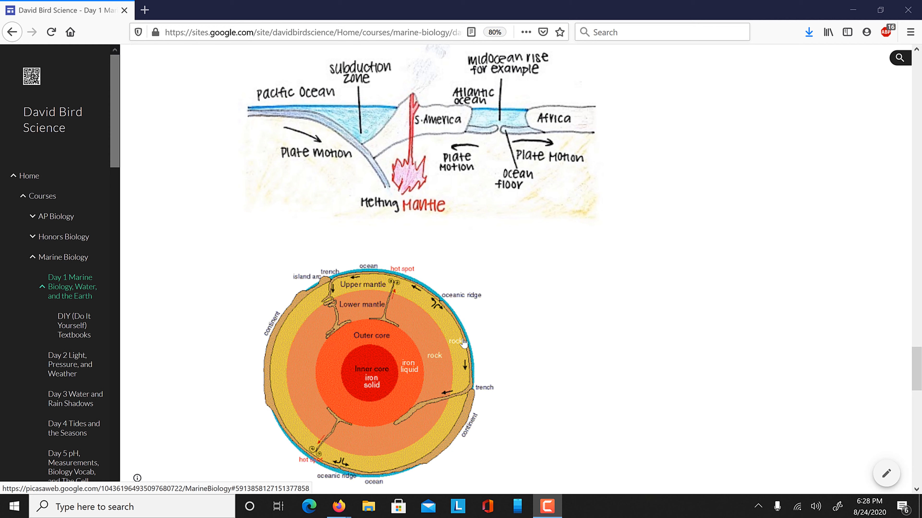
mouse_move(310, 316)
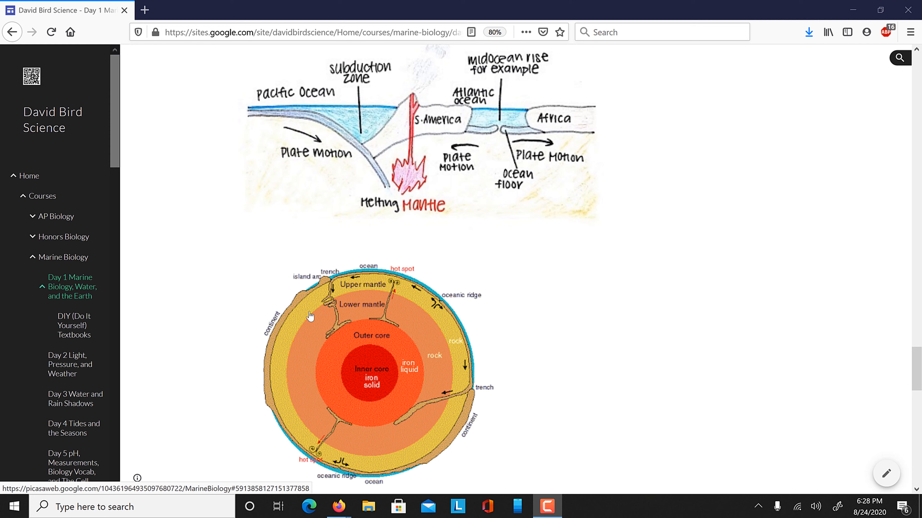
mouse_move(364, 276)
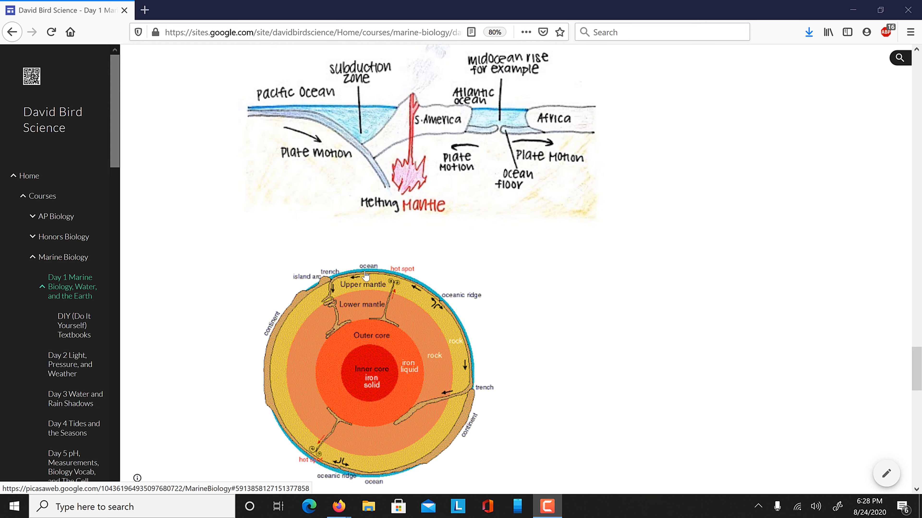
mouse_move(427, 303)
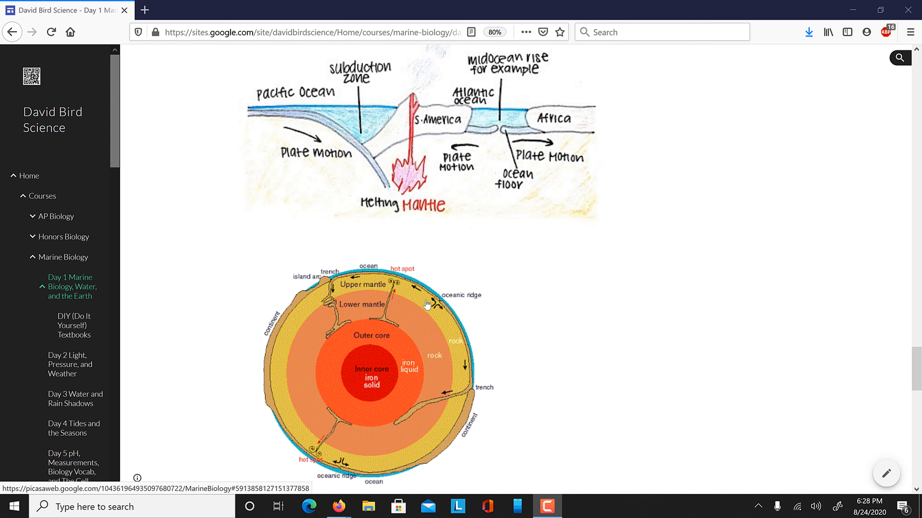
mouse_move(415, 288)
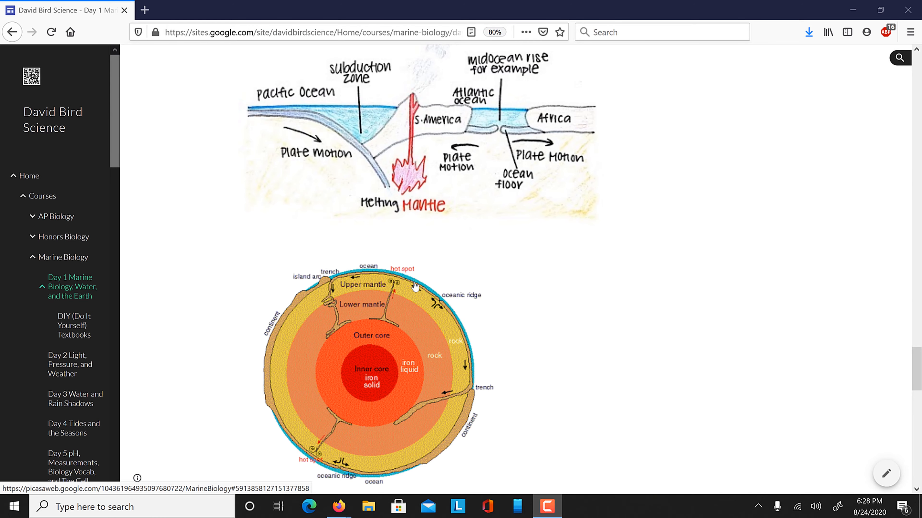
mouse_move(377, 328)
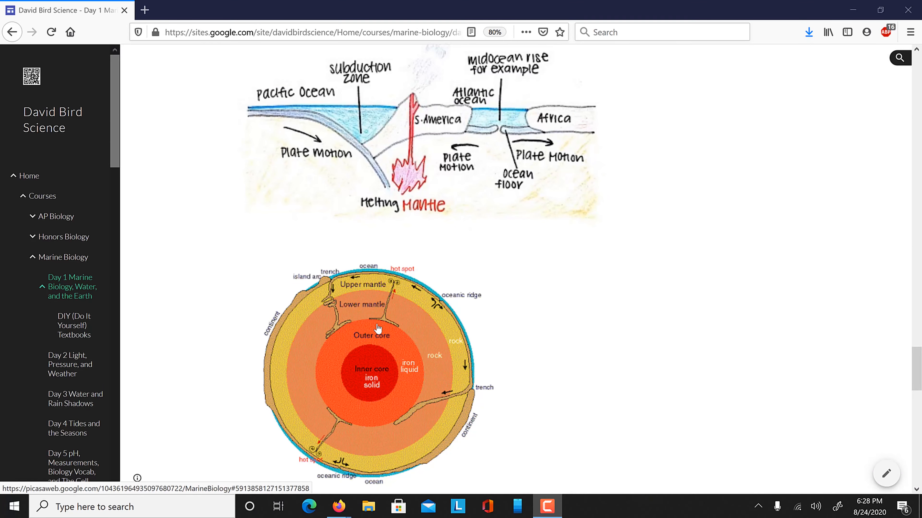
mouse_move(401, 310)
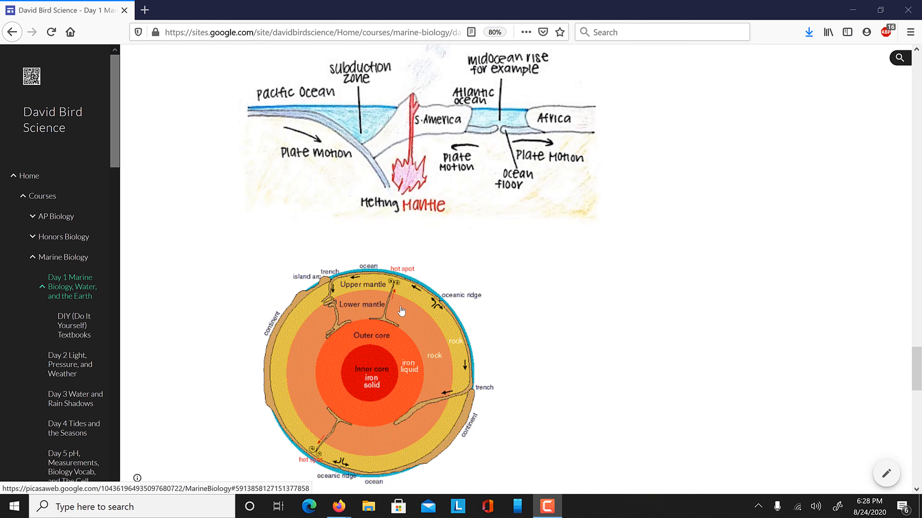
mouse_move(362, 385)
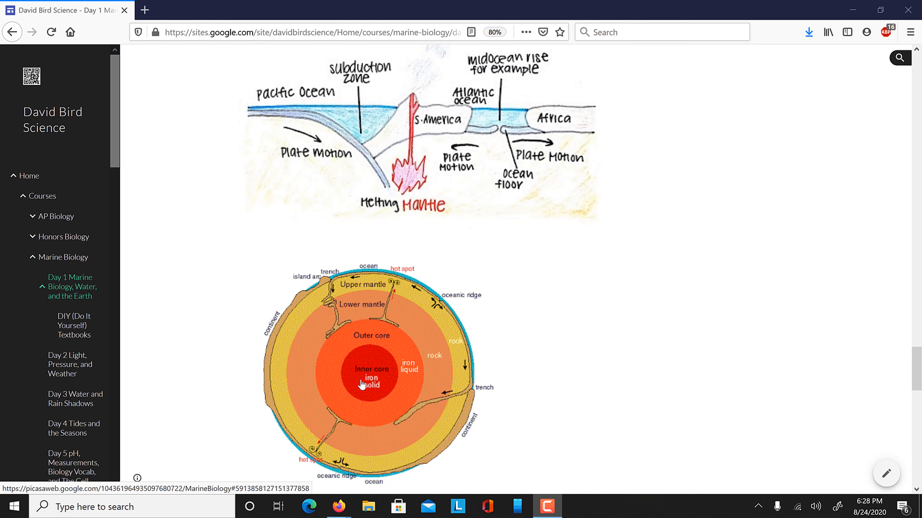
mouse_move(377, 372)
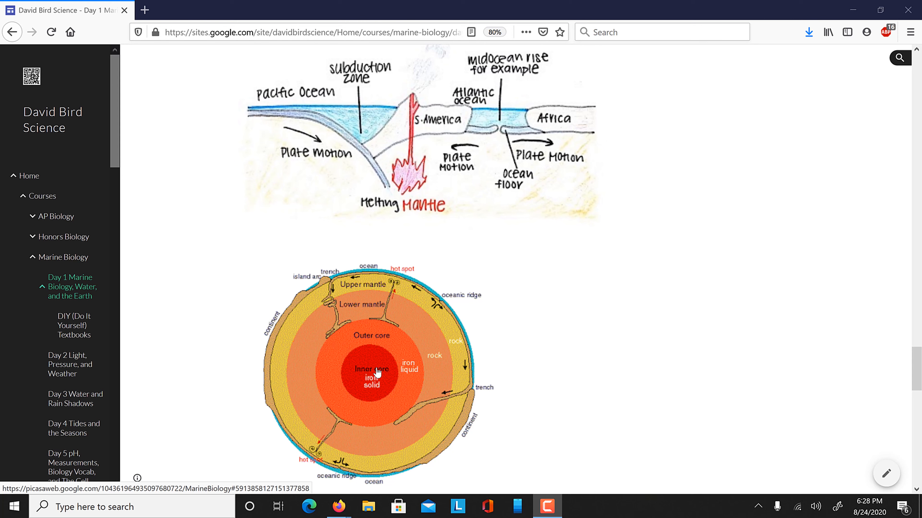
mouse_move(380, 350)
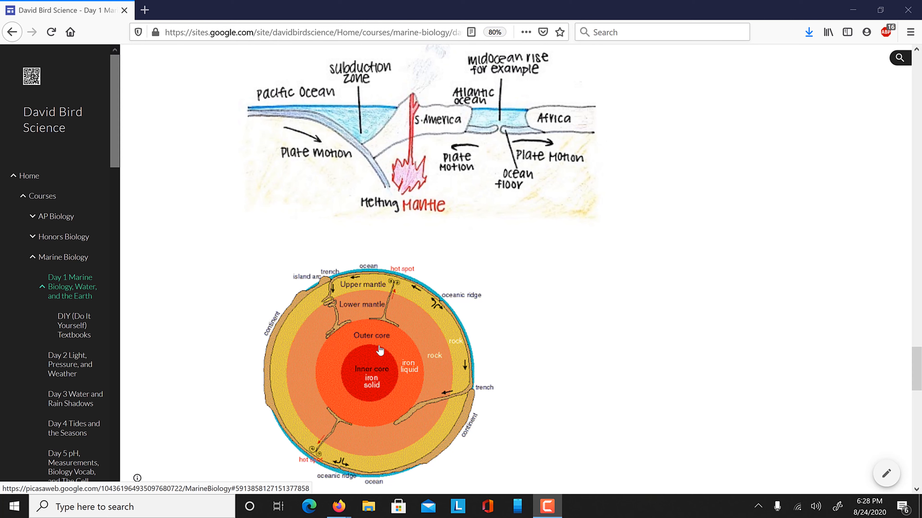
mouse_move(387, 334)
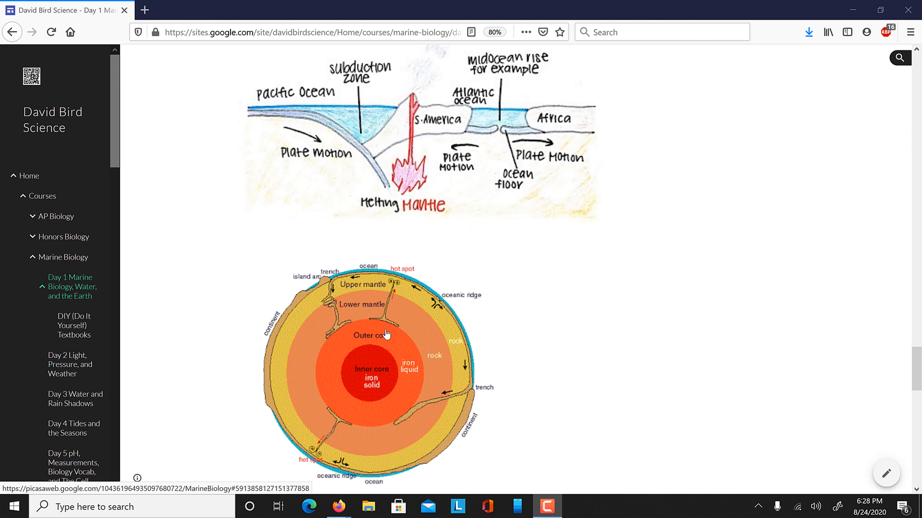
mouse_move(390, 302)
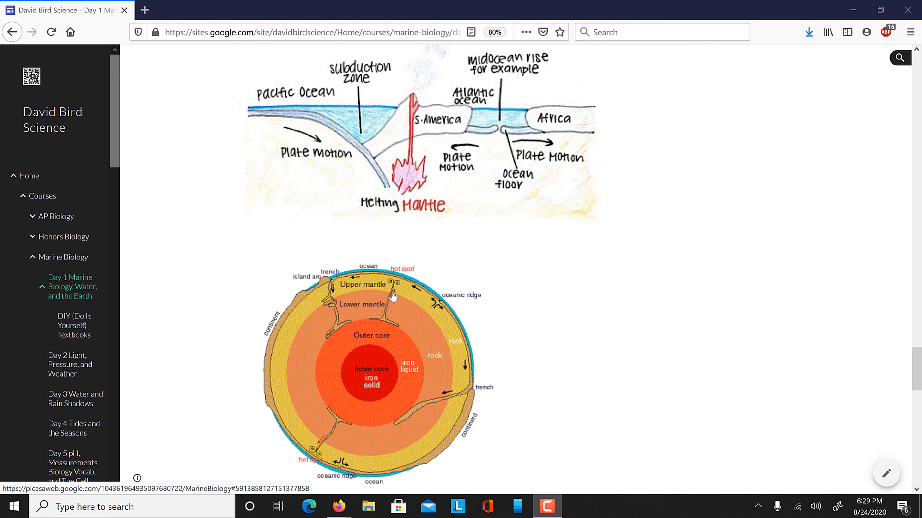
mouse_move(303, 311)
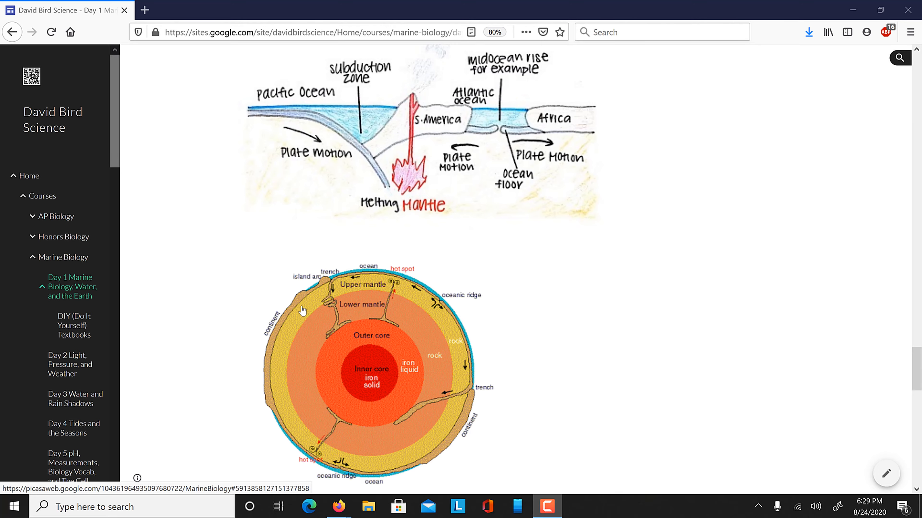
mouse_move(286, 317)
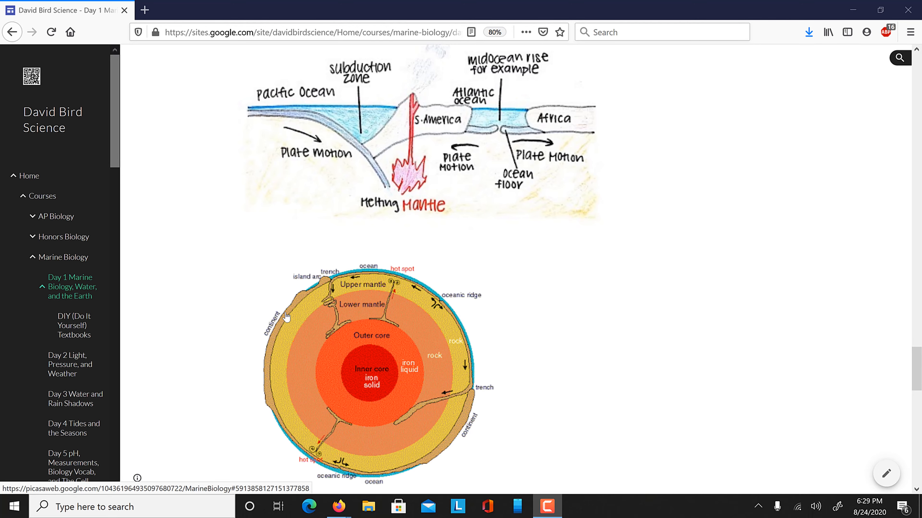
mouse_move(424, 291)
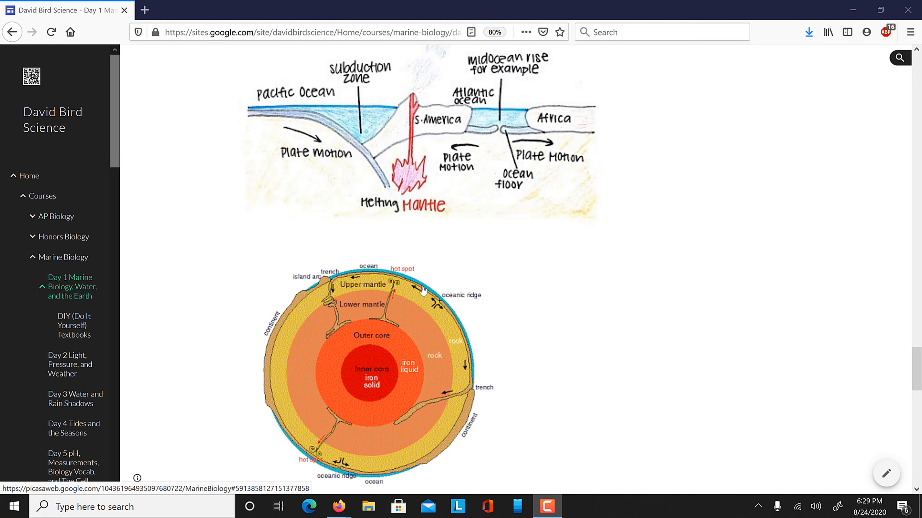
mouse_move(370, 277)
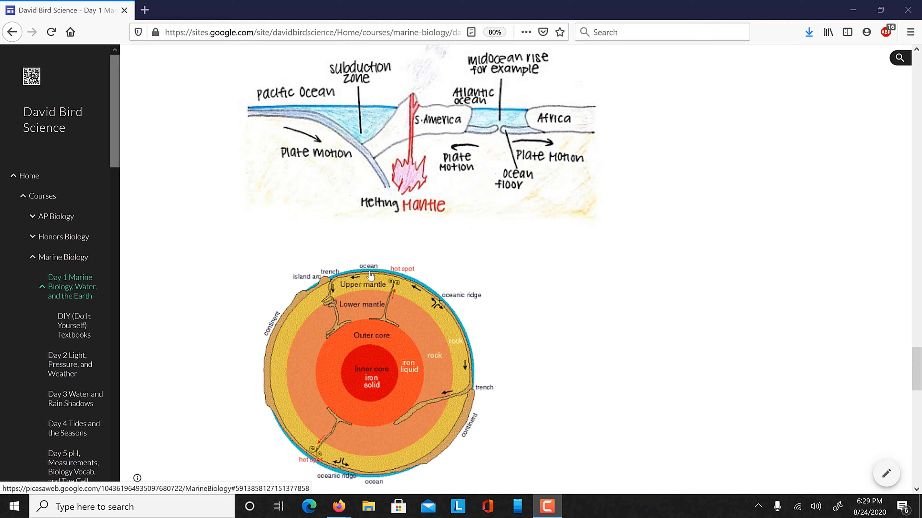
mouse_move(368, 292)
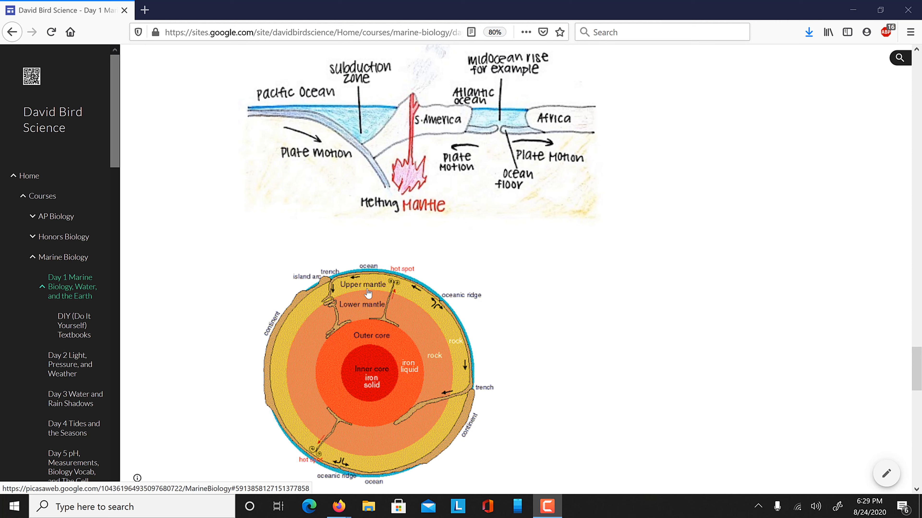
mouse_move(307, 301)
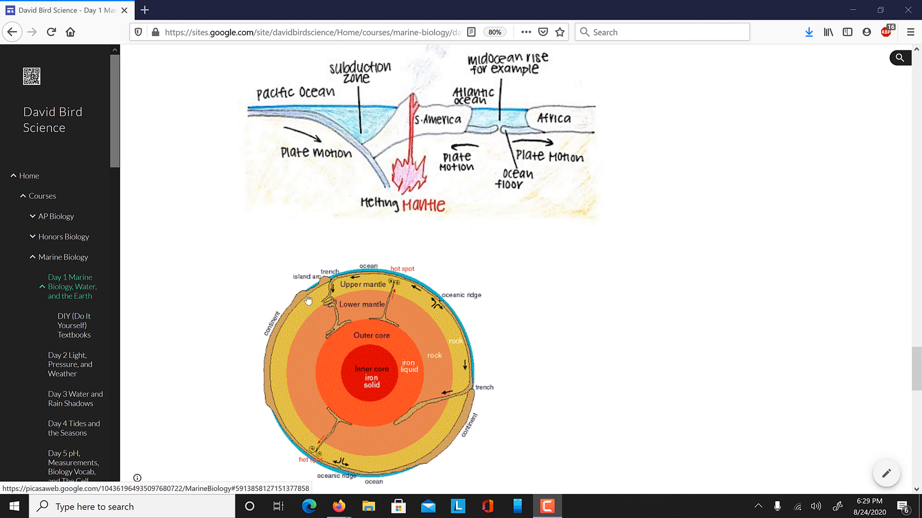
mouse_move(355, 295)
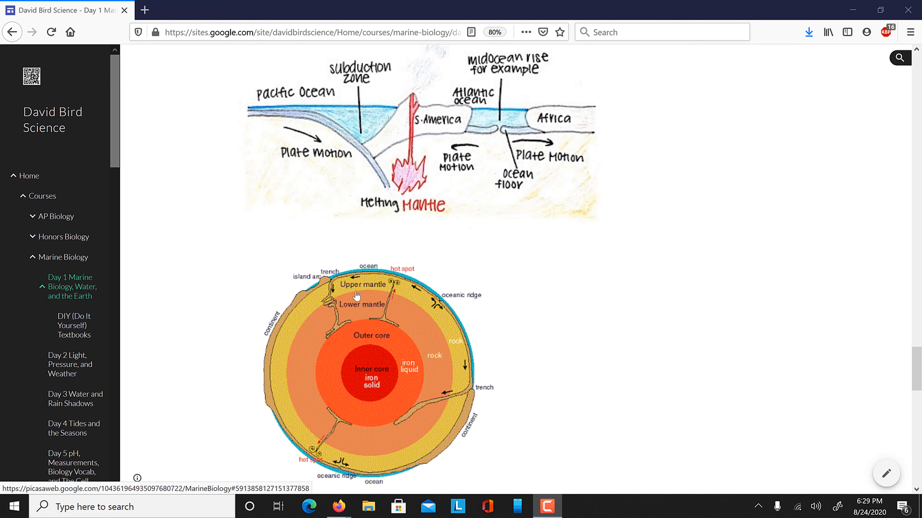
mouse_move(407, 281)
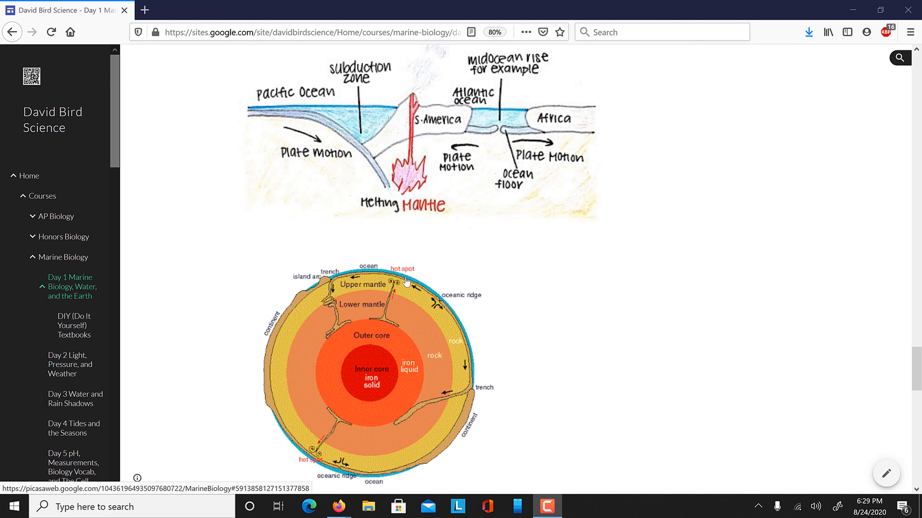
mouse_move(403, 306)
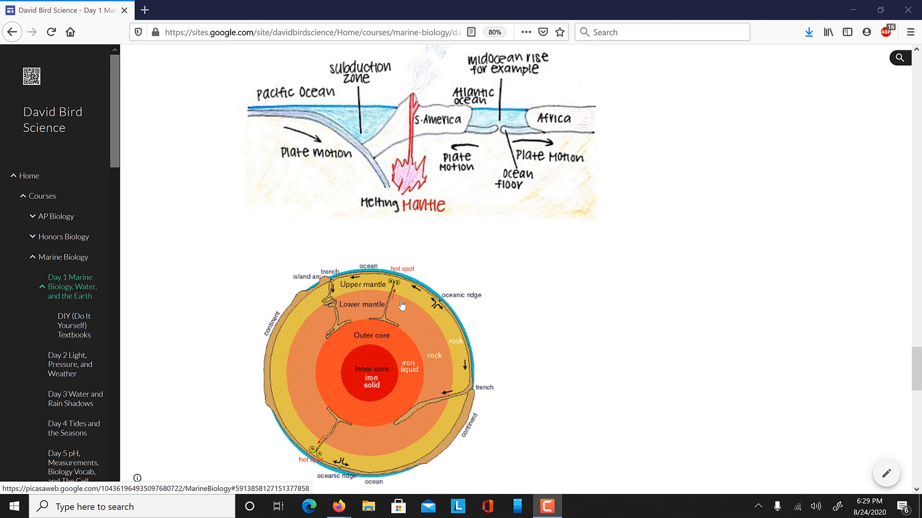
mouse_move(409, 298)
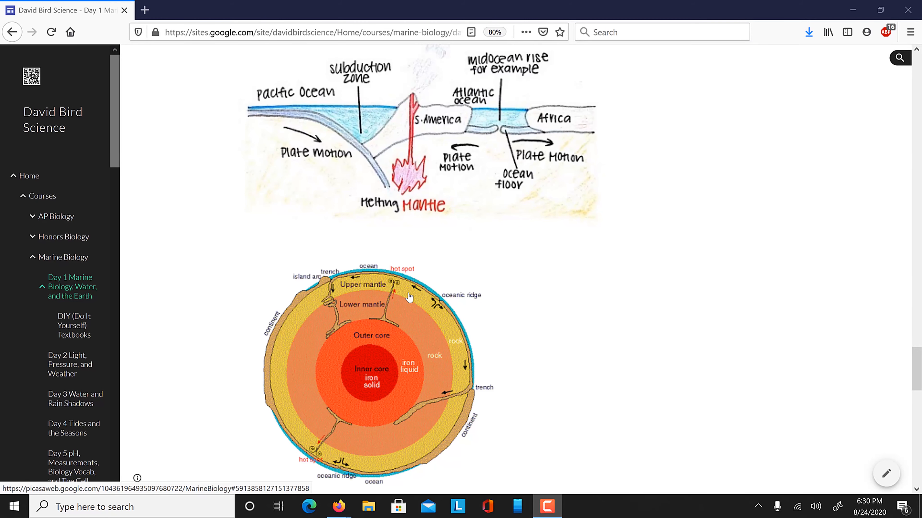
mouse_move(292, 310)
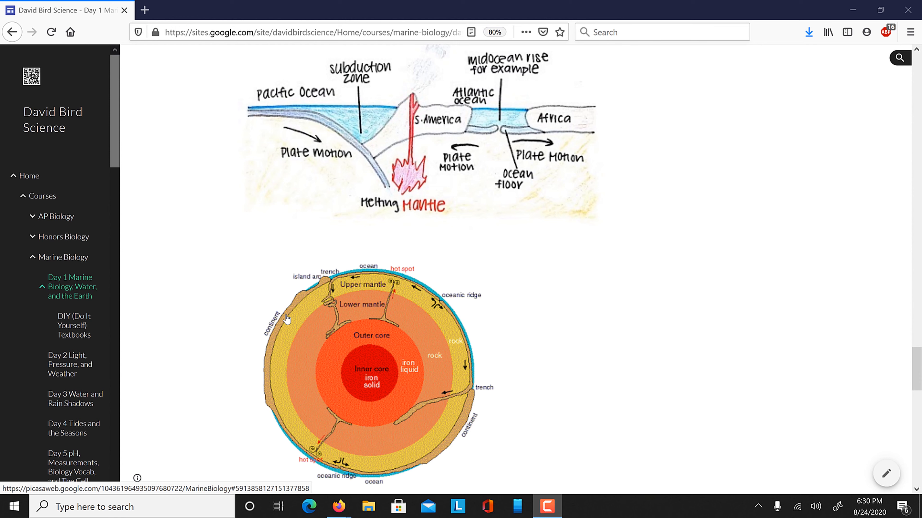
mouse_move(372, 283)
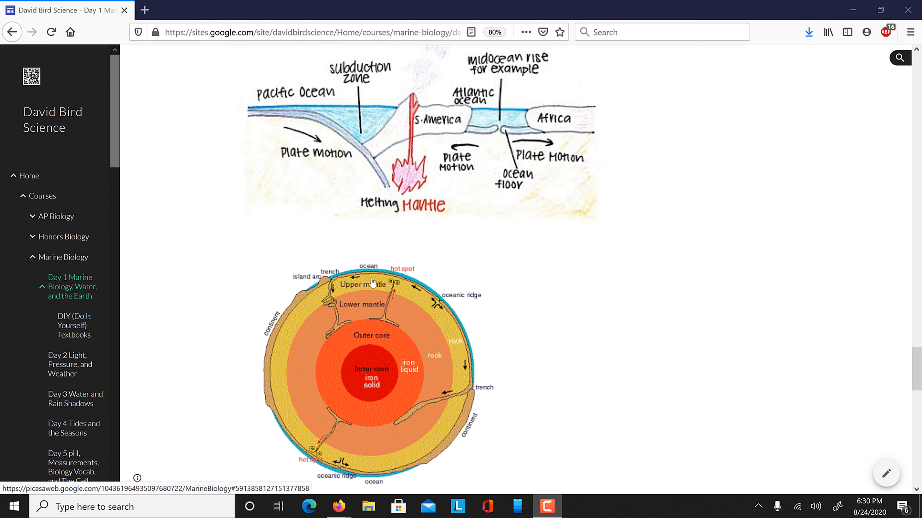
mouse_move(399, 271)
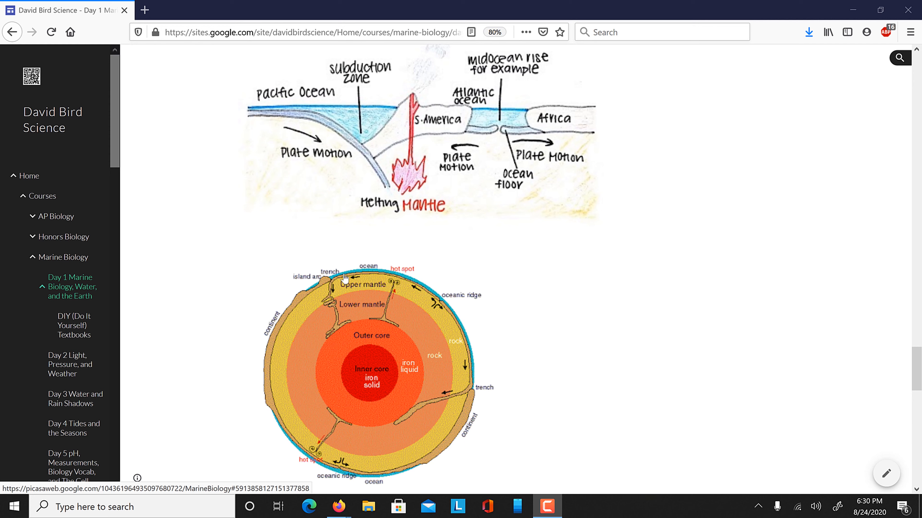
mouse_move(377, 276)
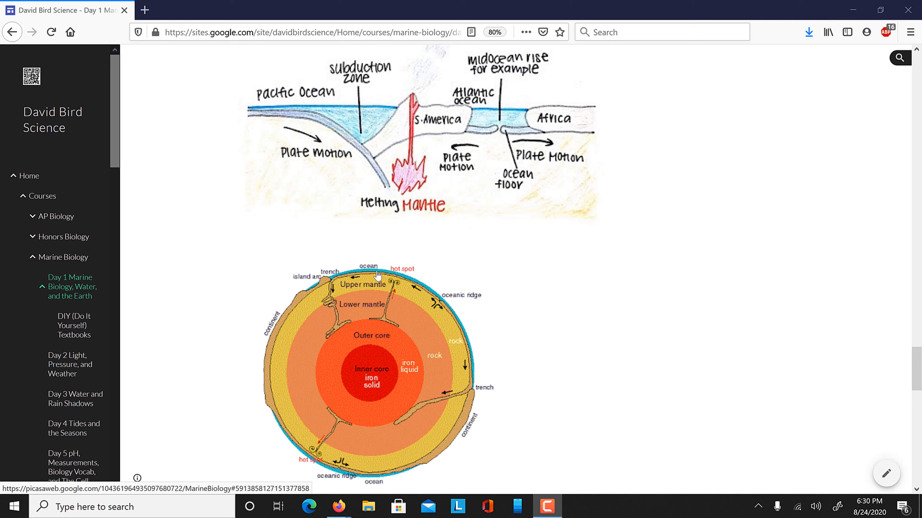
mouse_move(444, 307)
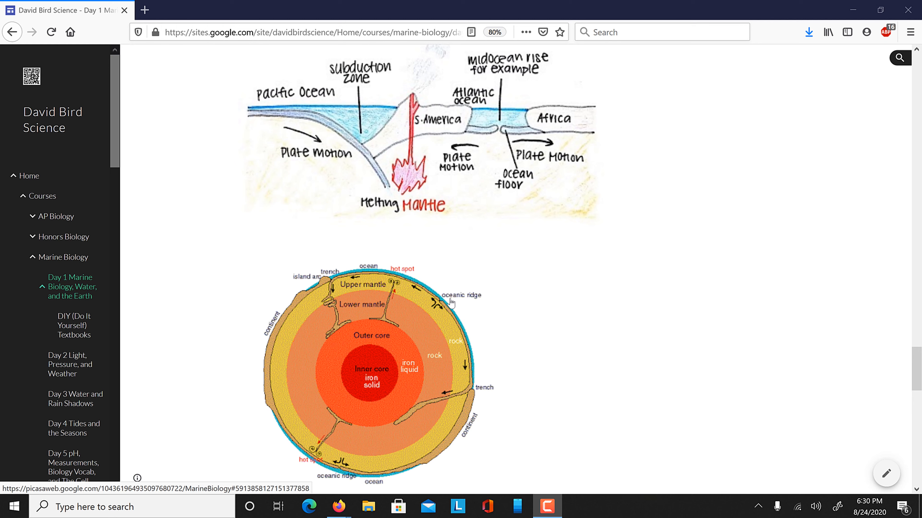
mouse_move(297, 303)
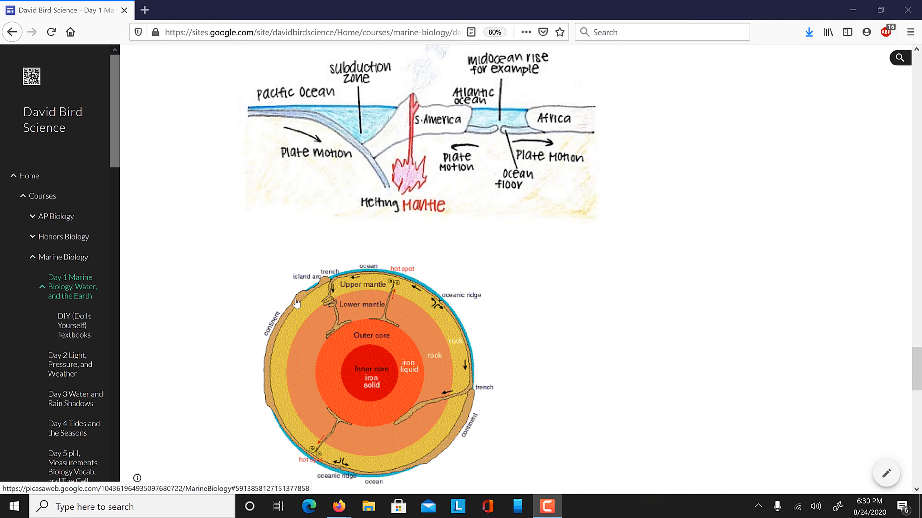
mouse_move(294, 299)
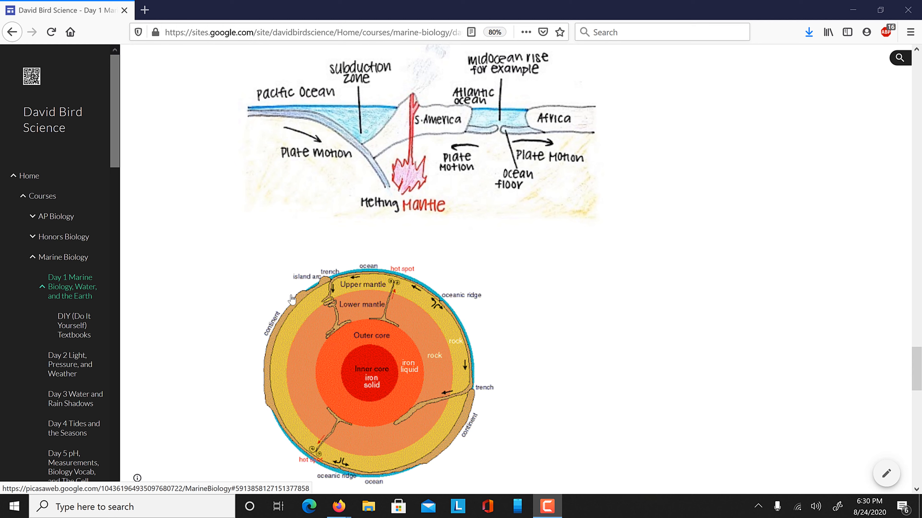
mouse_move(348, 296)
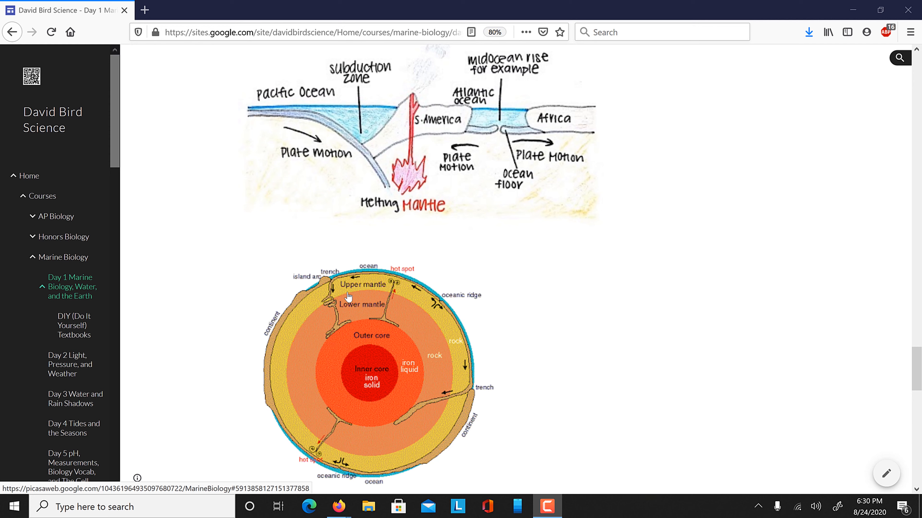
mouse_move(325, 286)
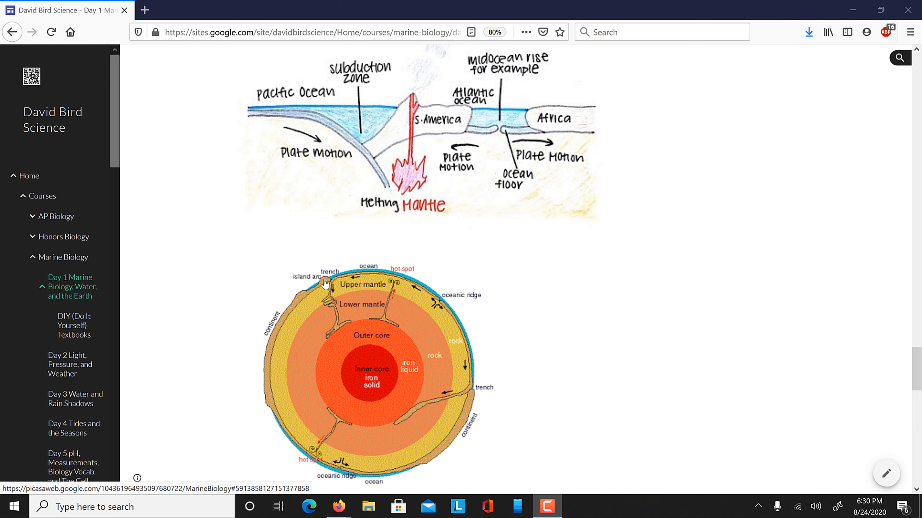
mouse_move(404, 292)
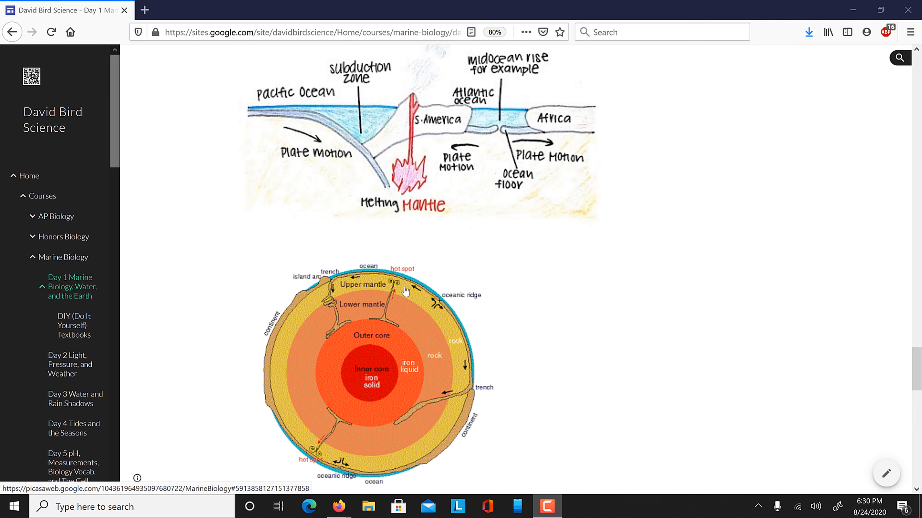
mouse_move(358, 265)
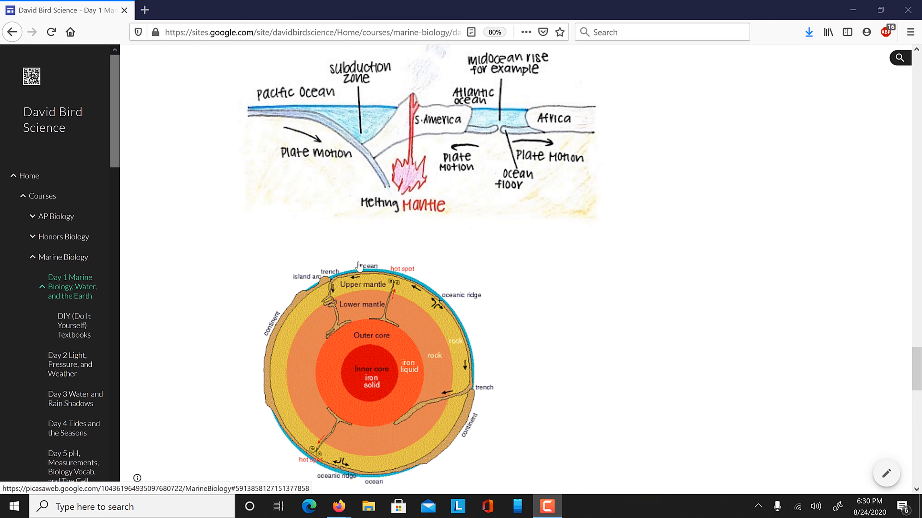
mouse_move(359, 266)
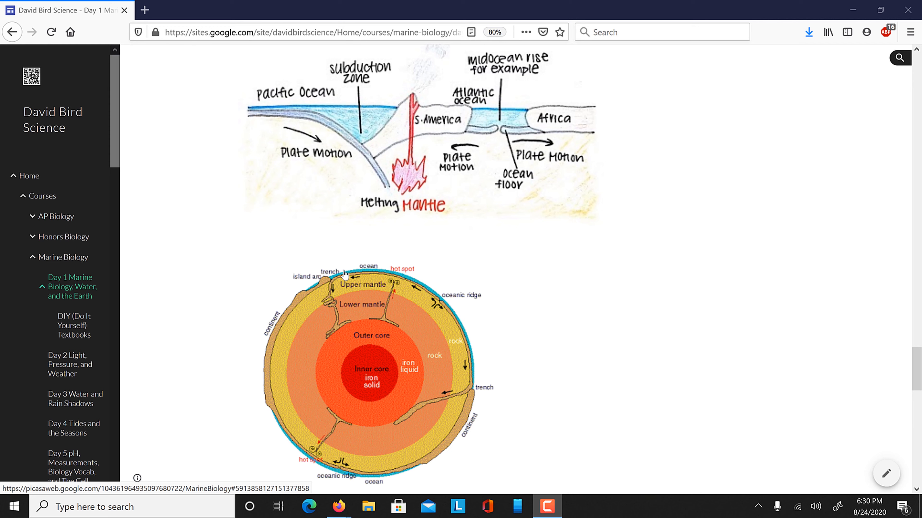
mouse_move(382, 275)
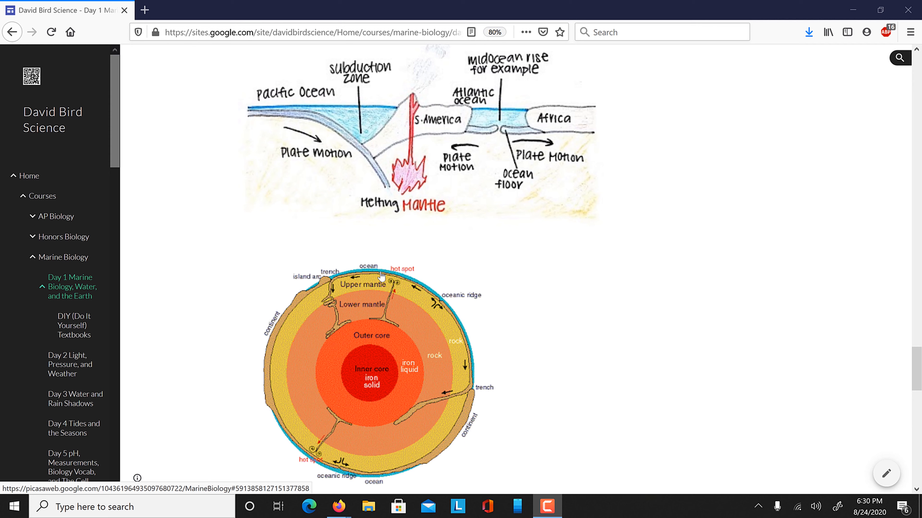
mouse_move(422, 147)
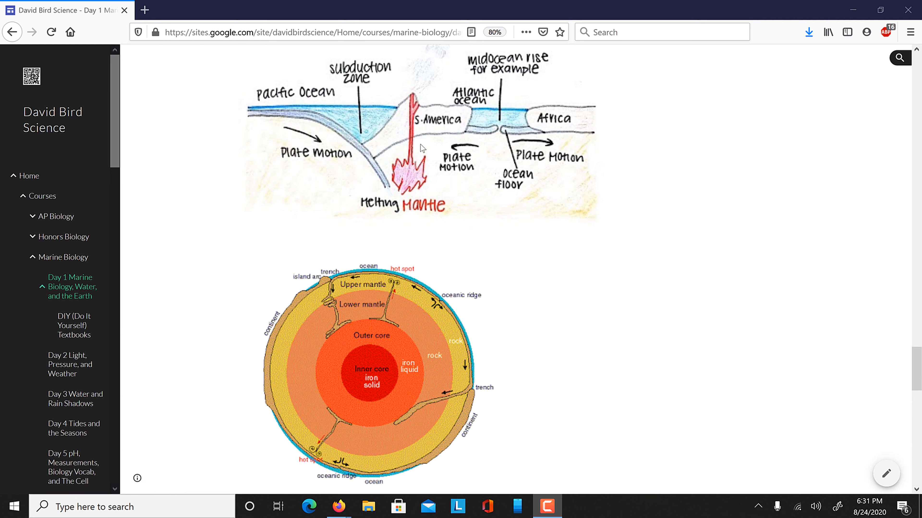
mouse_move(316, 125)
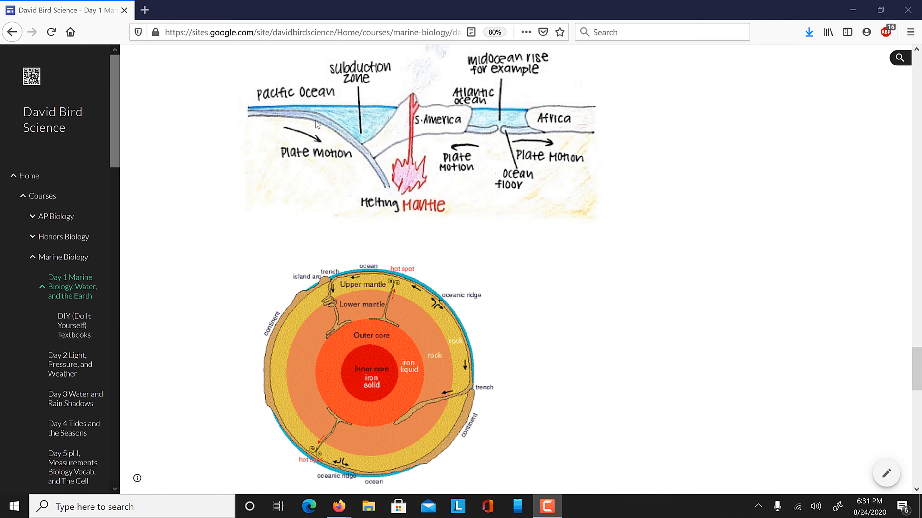
mouse_move(364, 151)
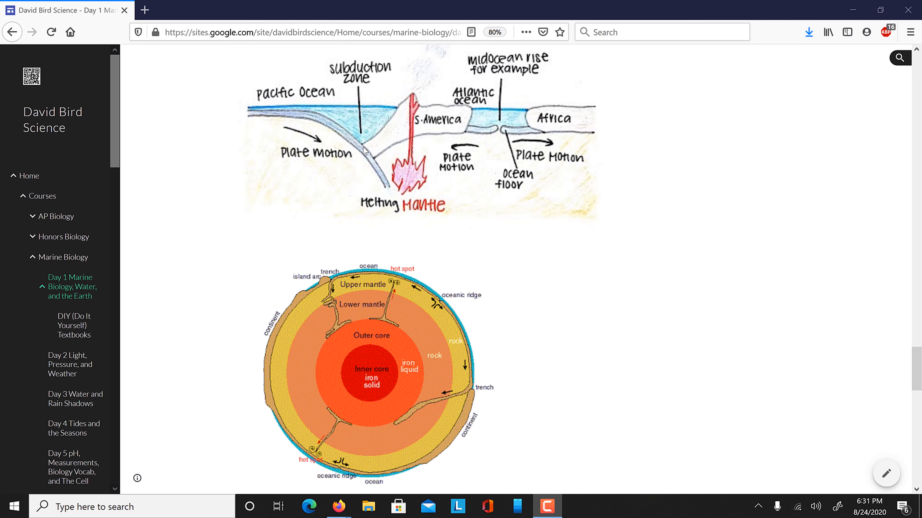
mouse_move(417, 124)
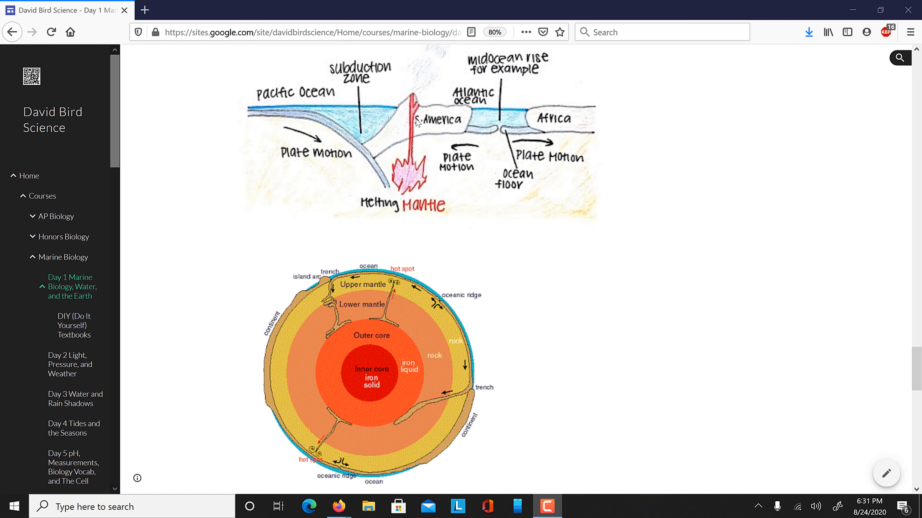
mouse_move(562, 121)
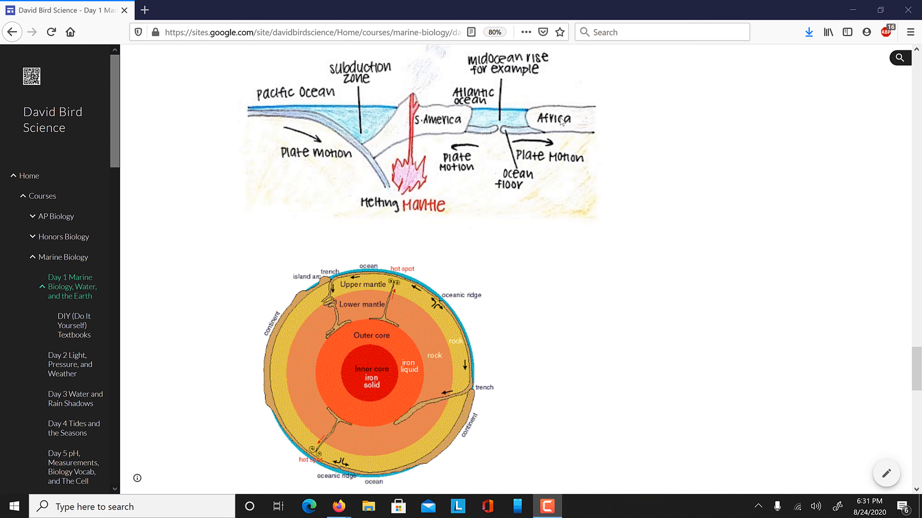
mouse_move(498, 129)
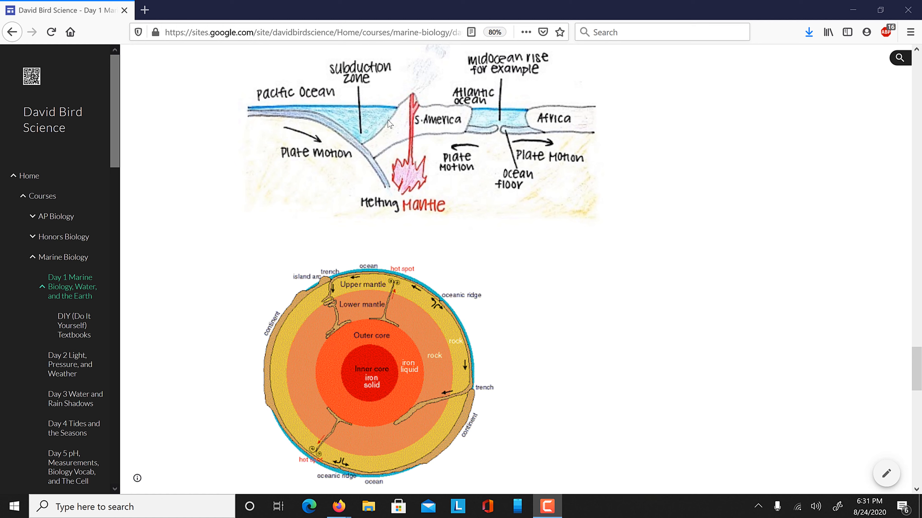
mouse_move(330, 115)
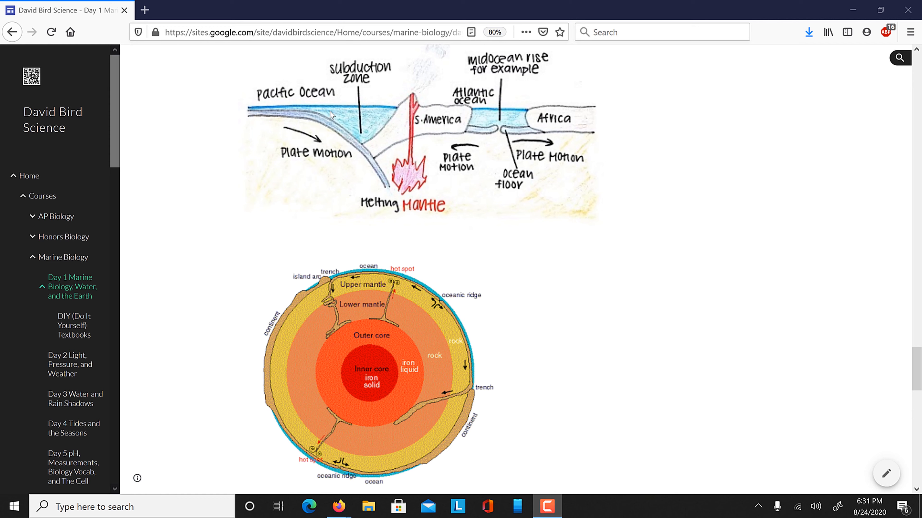
mouse_move(427, 125)
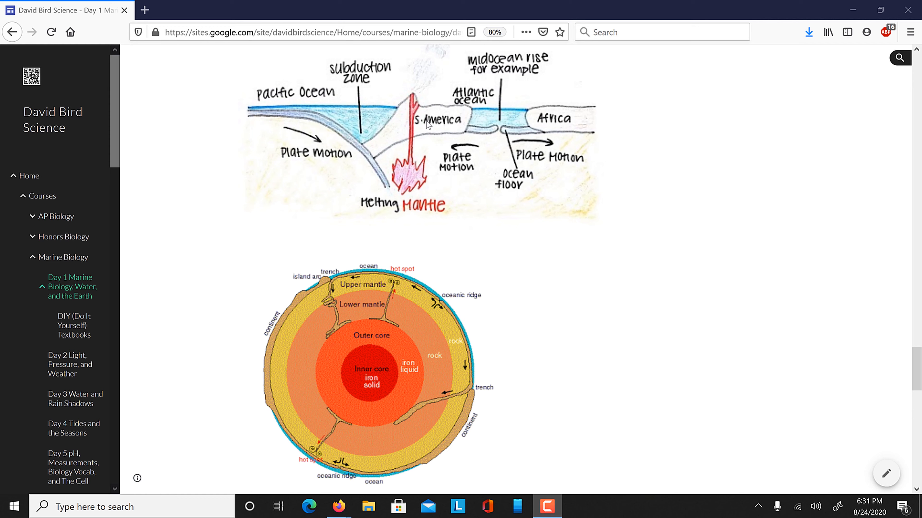
mouse_move(302, 122)
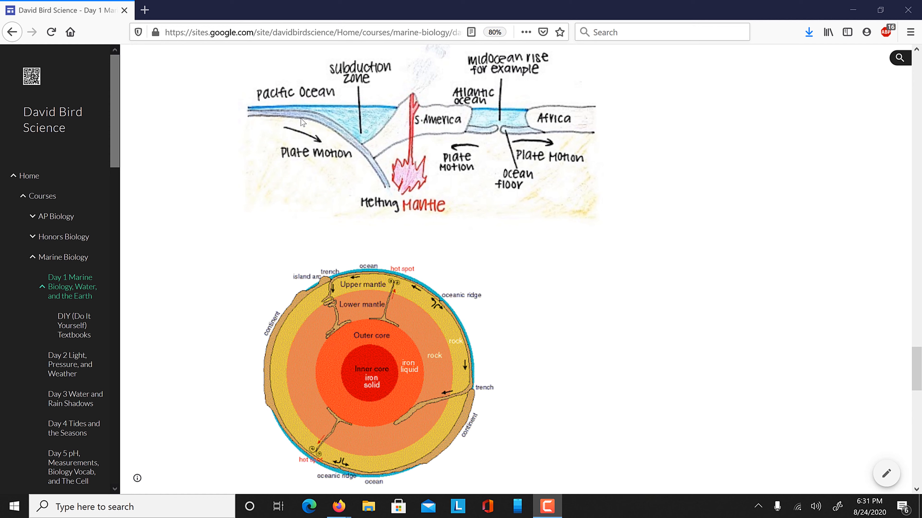
mouse_move(274, 115)
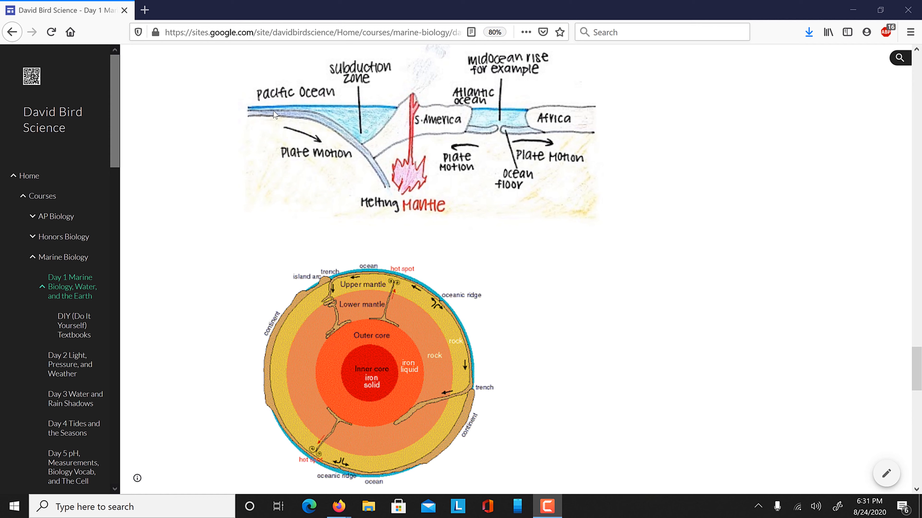
mouse_move(337, 124)
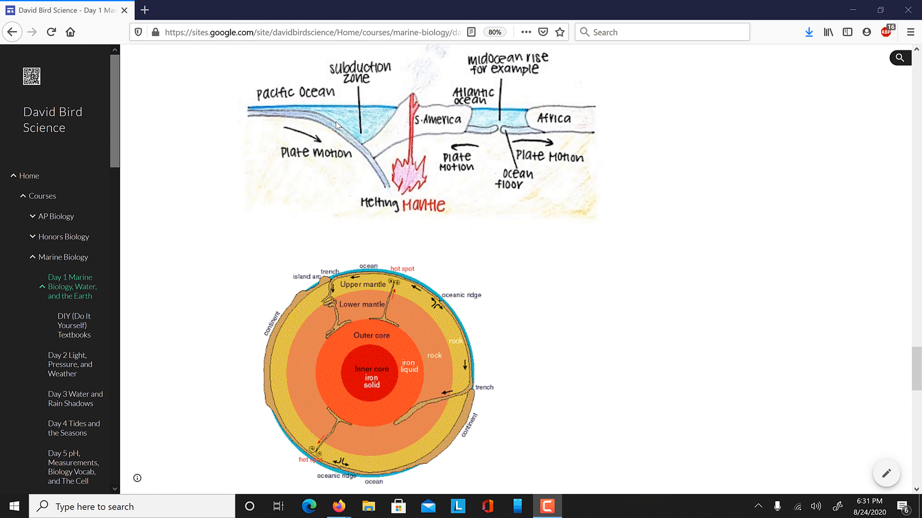
mouse_move(306, 121)
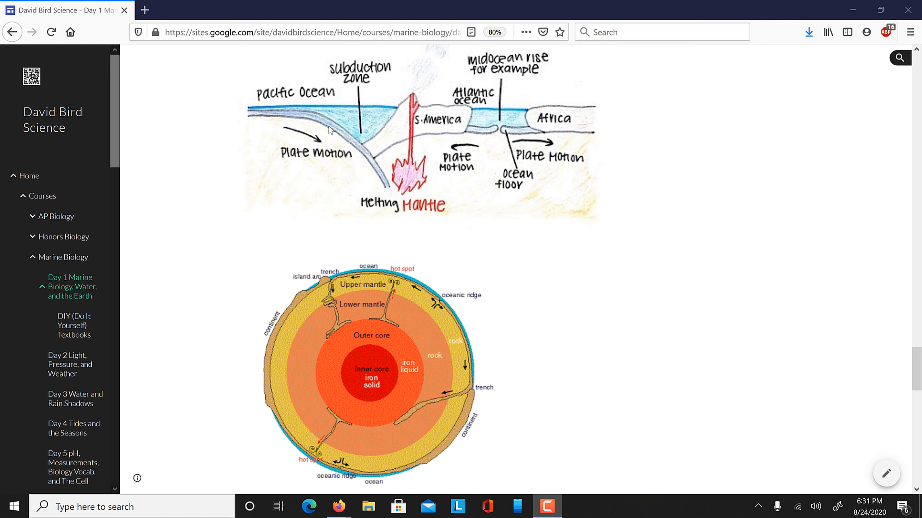
mouse_move(346, 137)
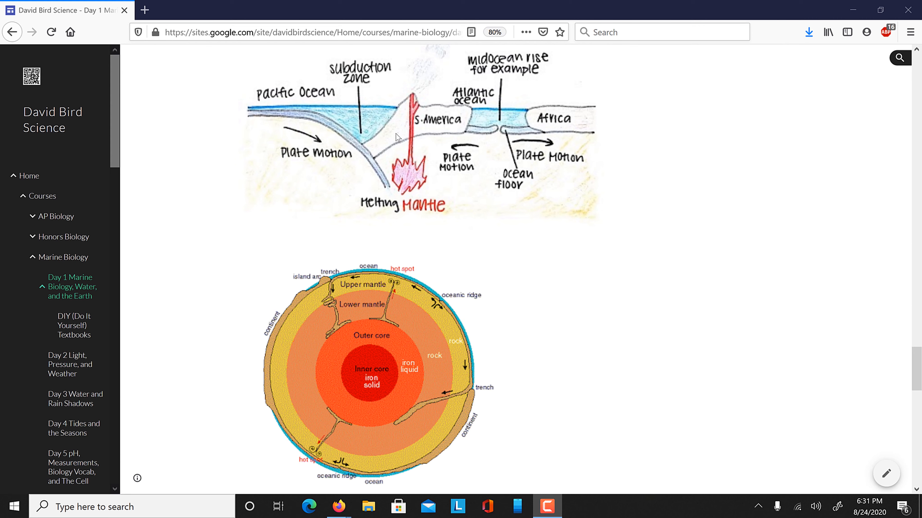
mouse_move(369, 156)
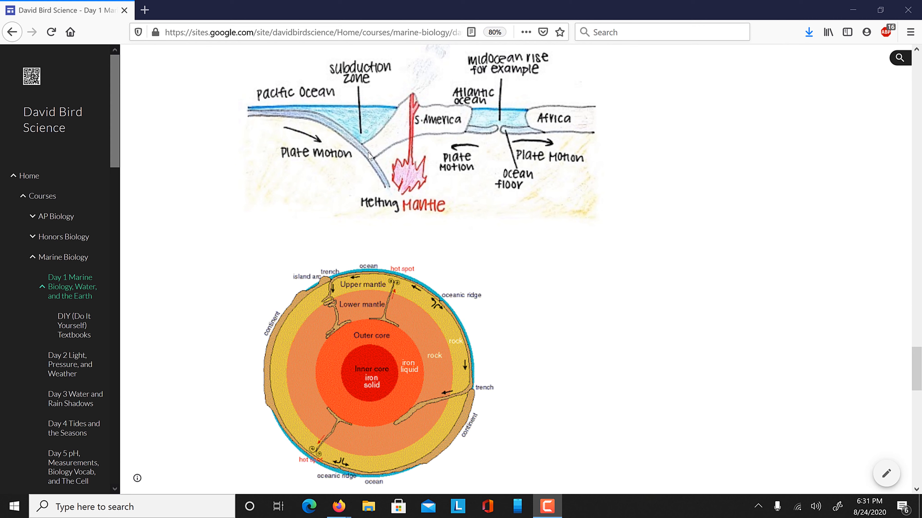
mouse_move(336, 134)
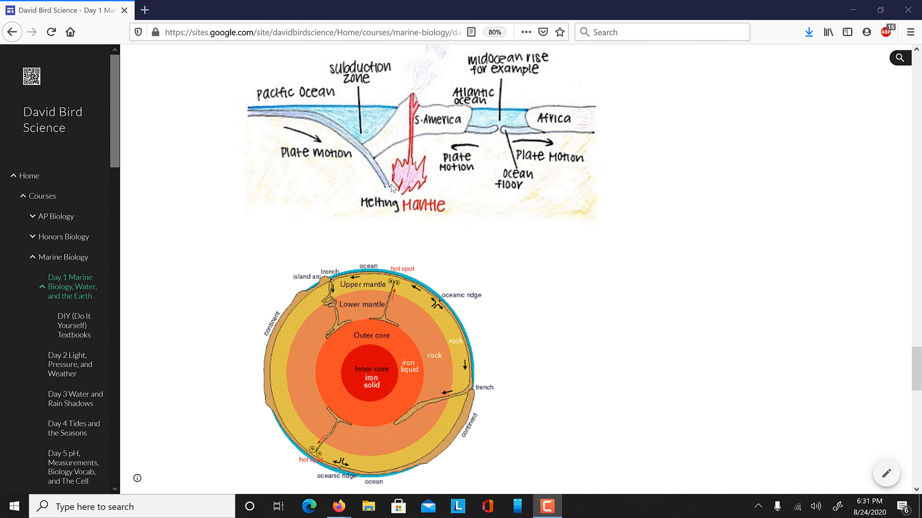
mouse_move(280, 118)
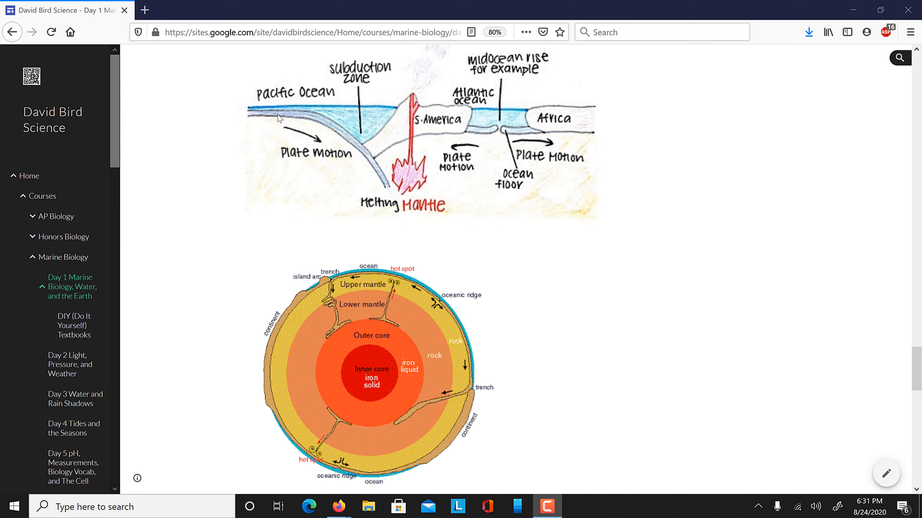
mouse_move(315, 120)
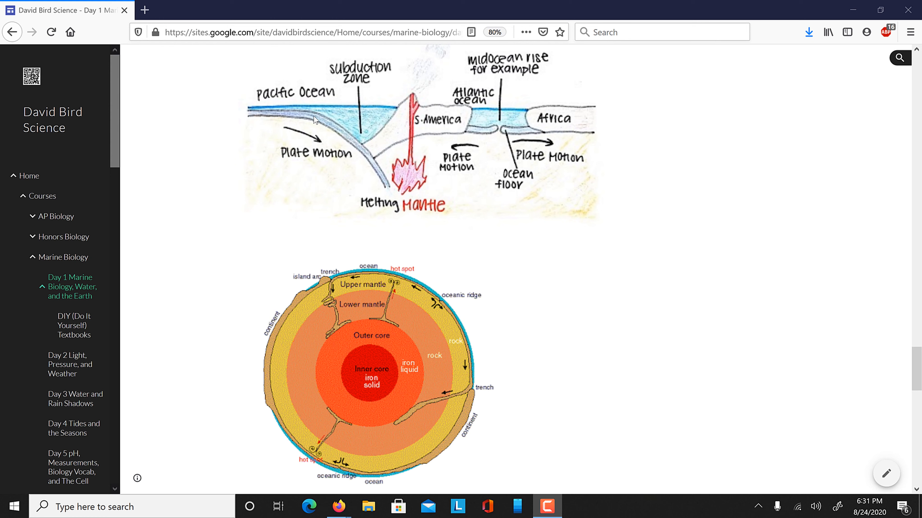
mouse_move(385, 180)
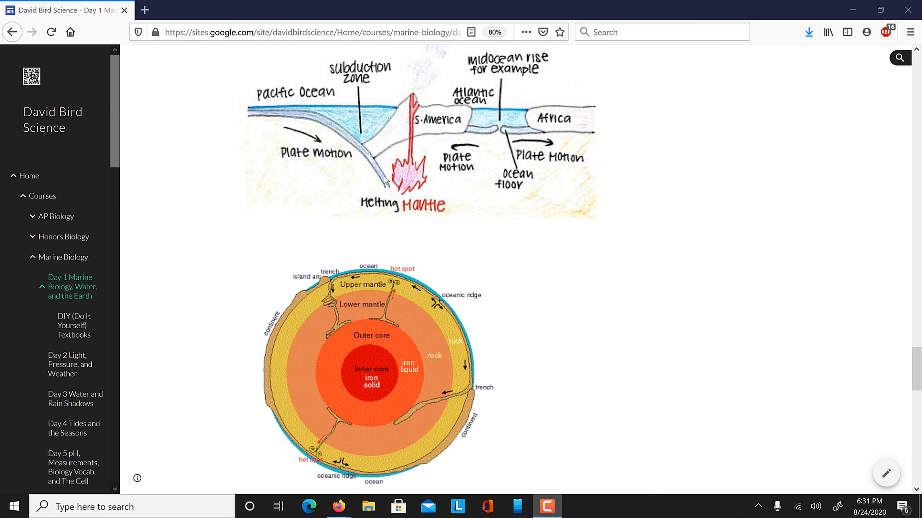
mouse_move(491, 168)
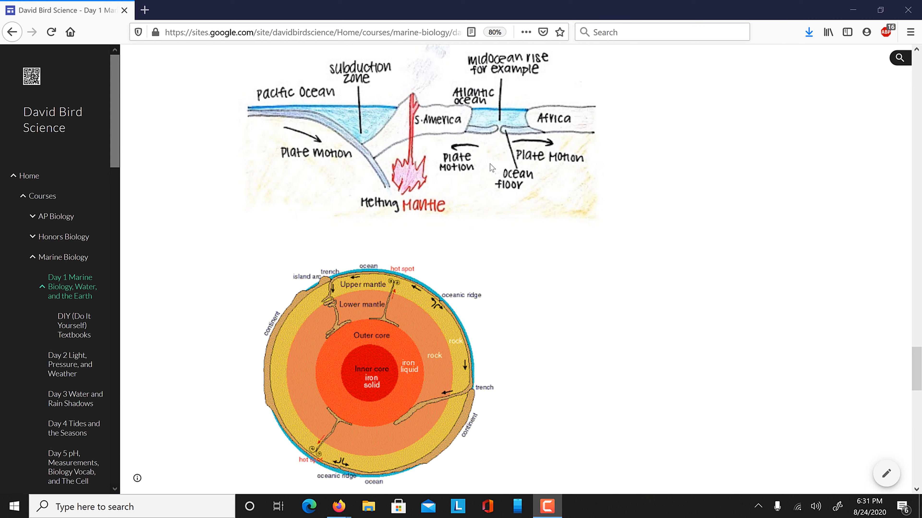
mouse_move(507, 141)
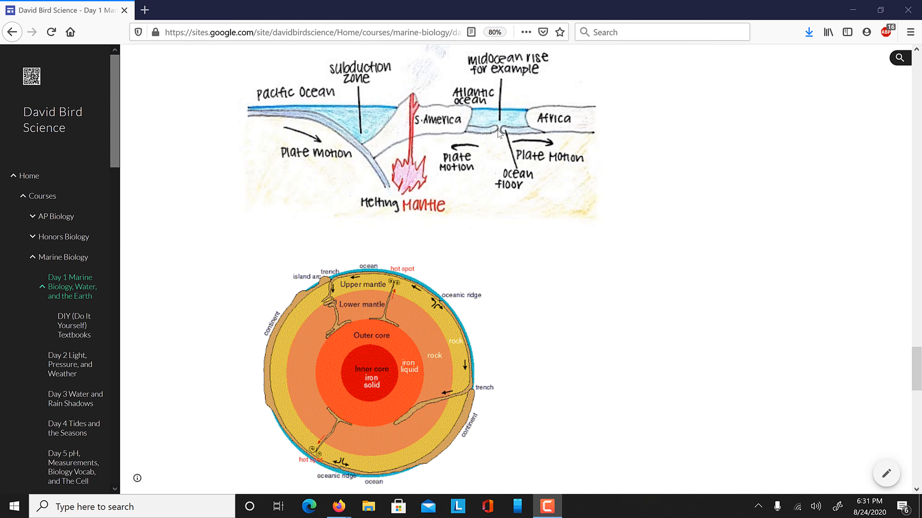
mouse_move(499, 110)
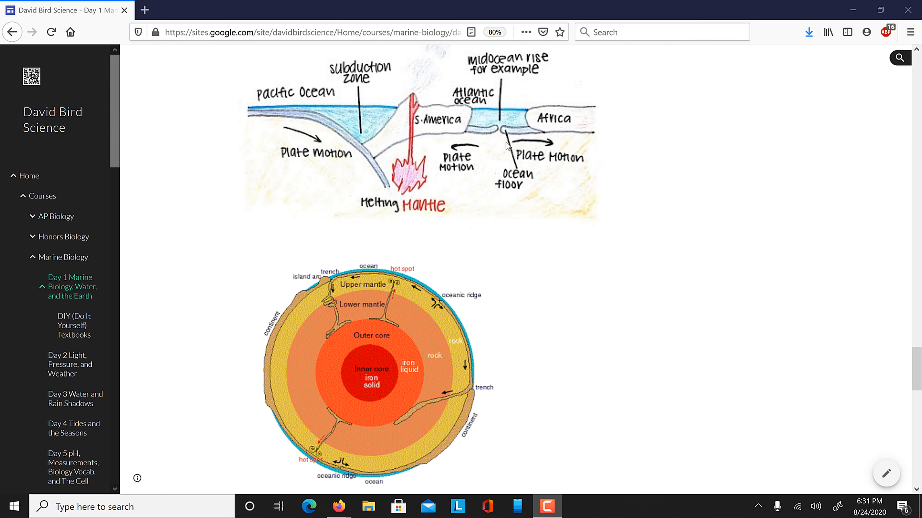
mouse_move(510, 161)
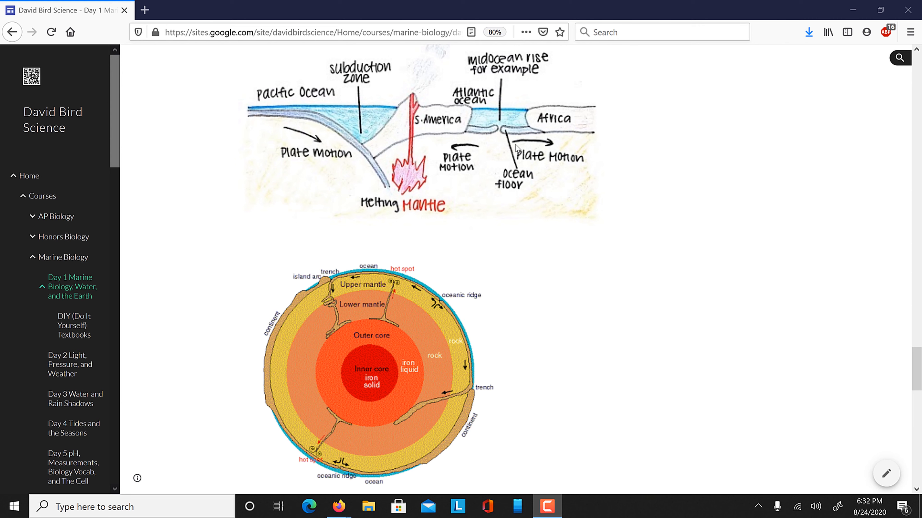
mouse_move(501, 130)
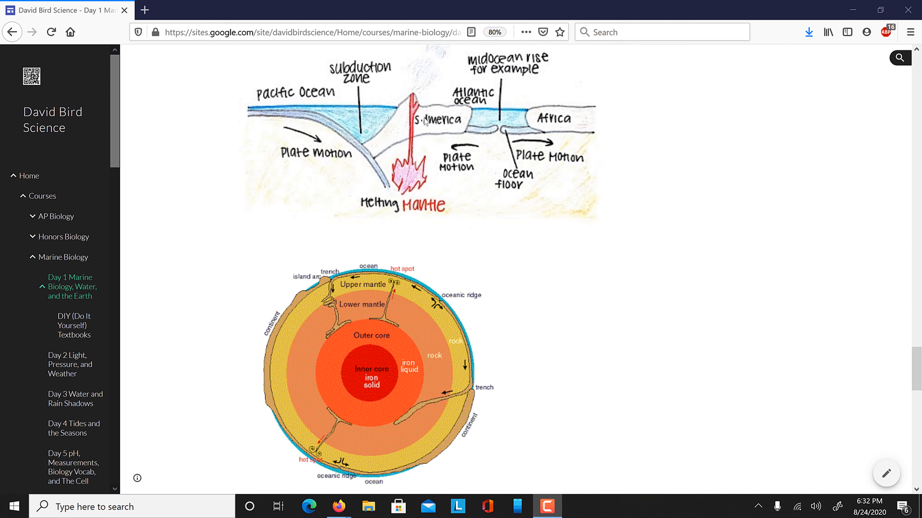
mouse_move(561, 130)
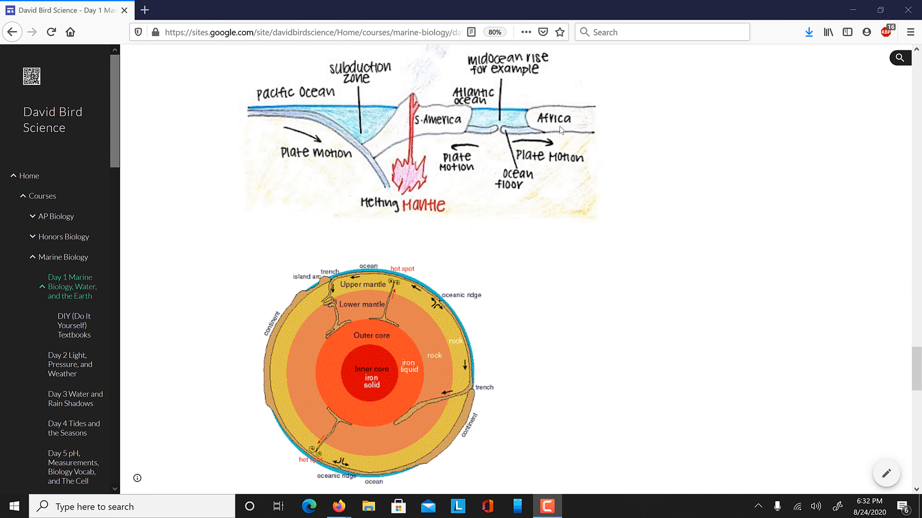
mouse_move(488, 131)
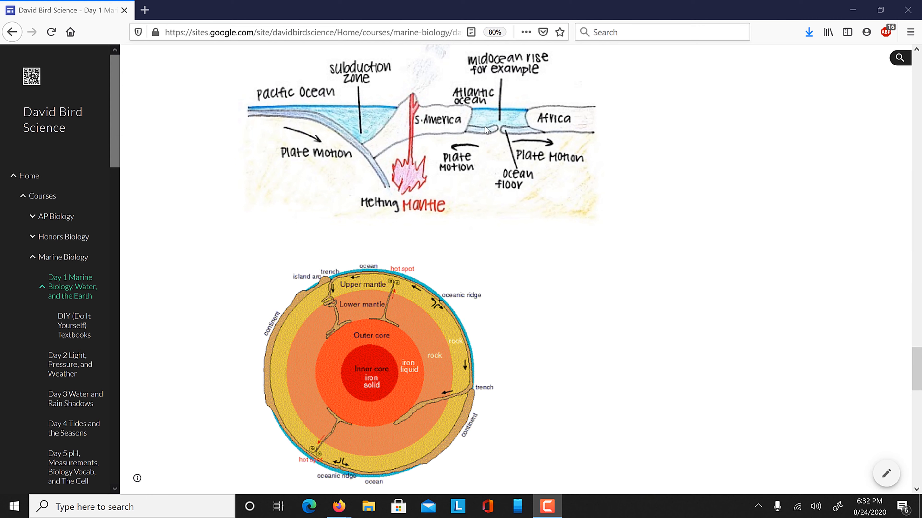
mouse_move(513, 131)
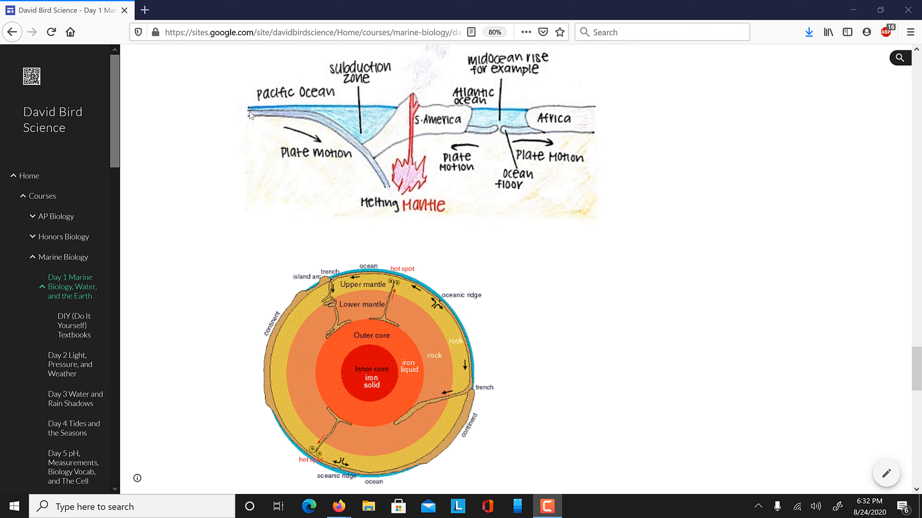
mouse_move(323, 122)
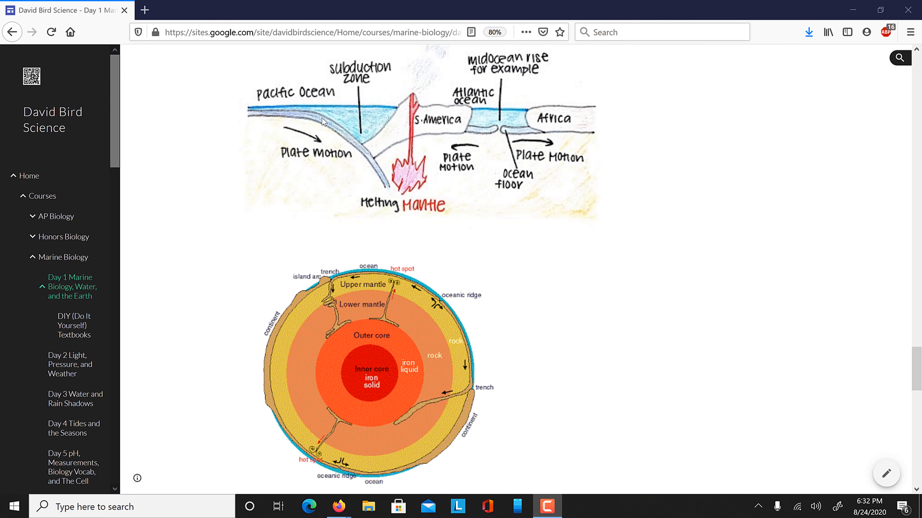
mouse_move(385, 179)
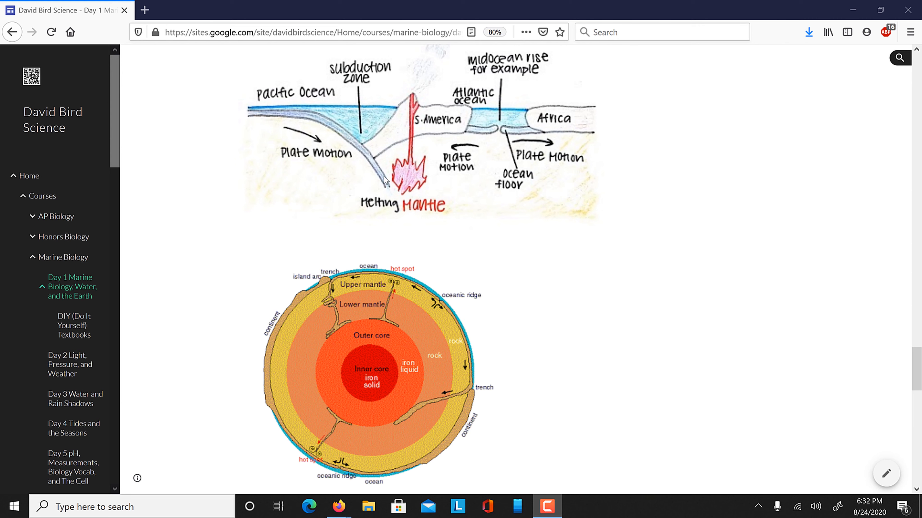
mouse_move(470, 177)
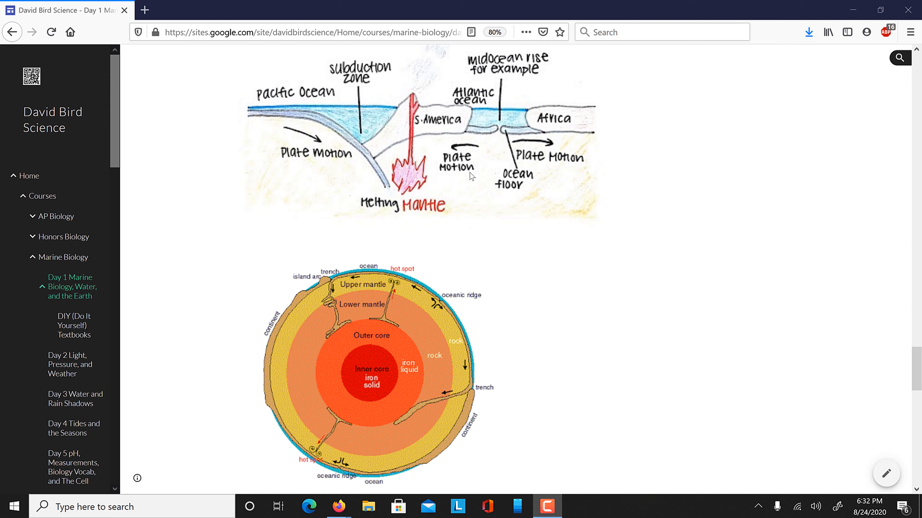
mouse_move(243, 118)
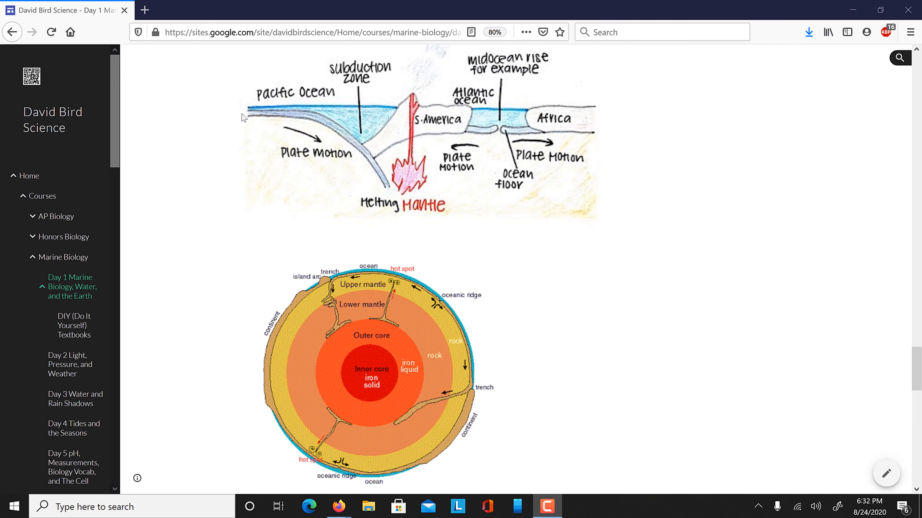
mouse_move(345, 134)
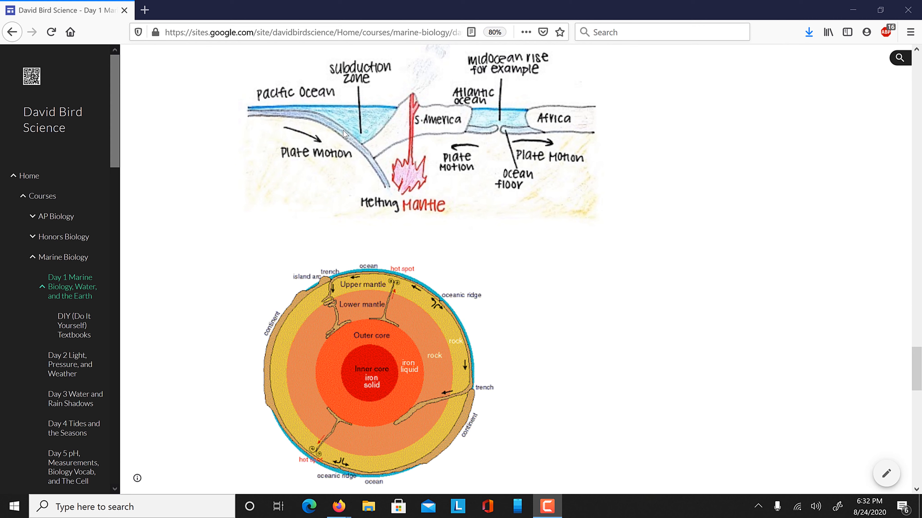
mouse_move(501, 135)
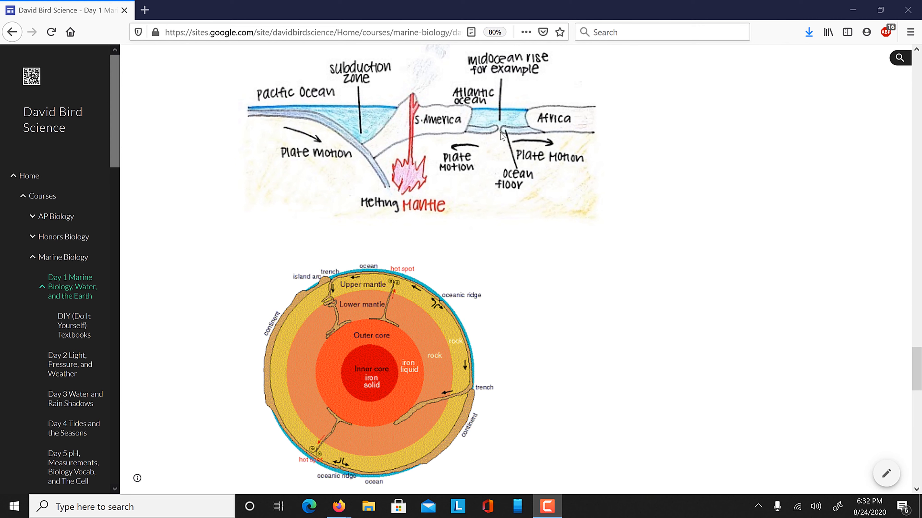
mouse_move(403, 117)
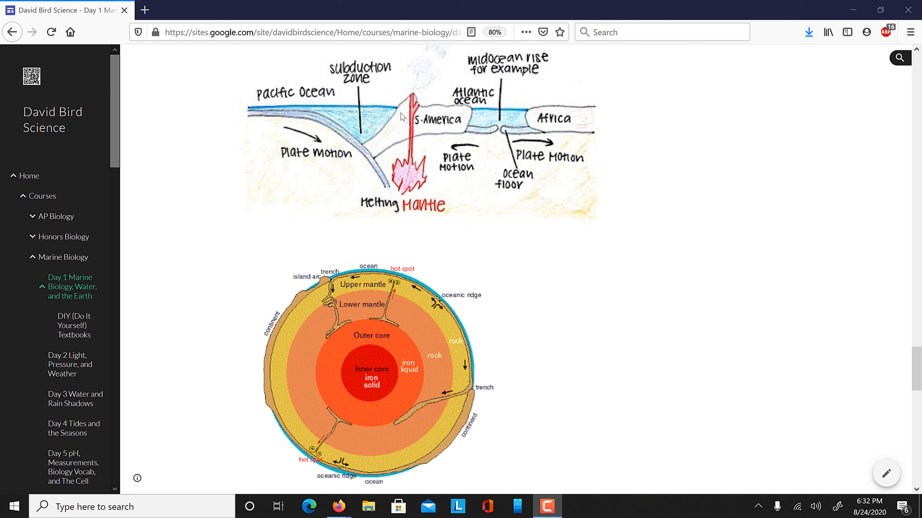
mouse_move(426, 144)
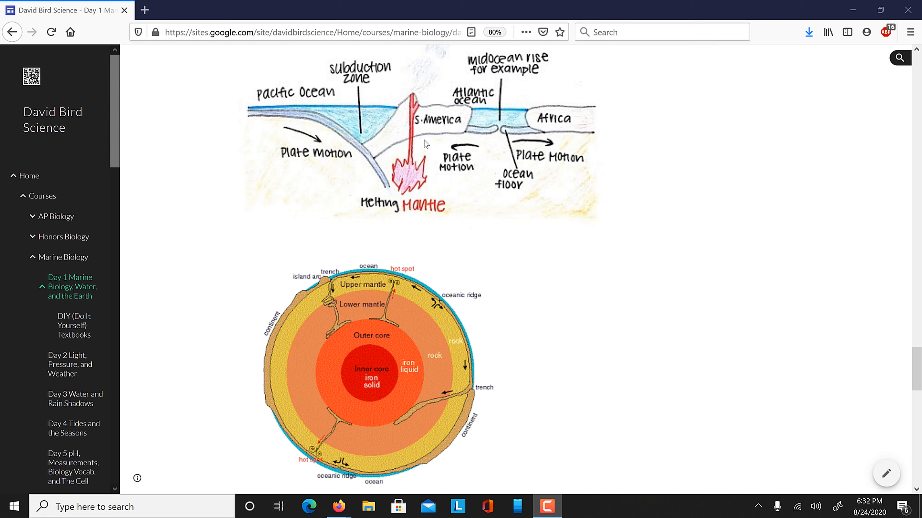